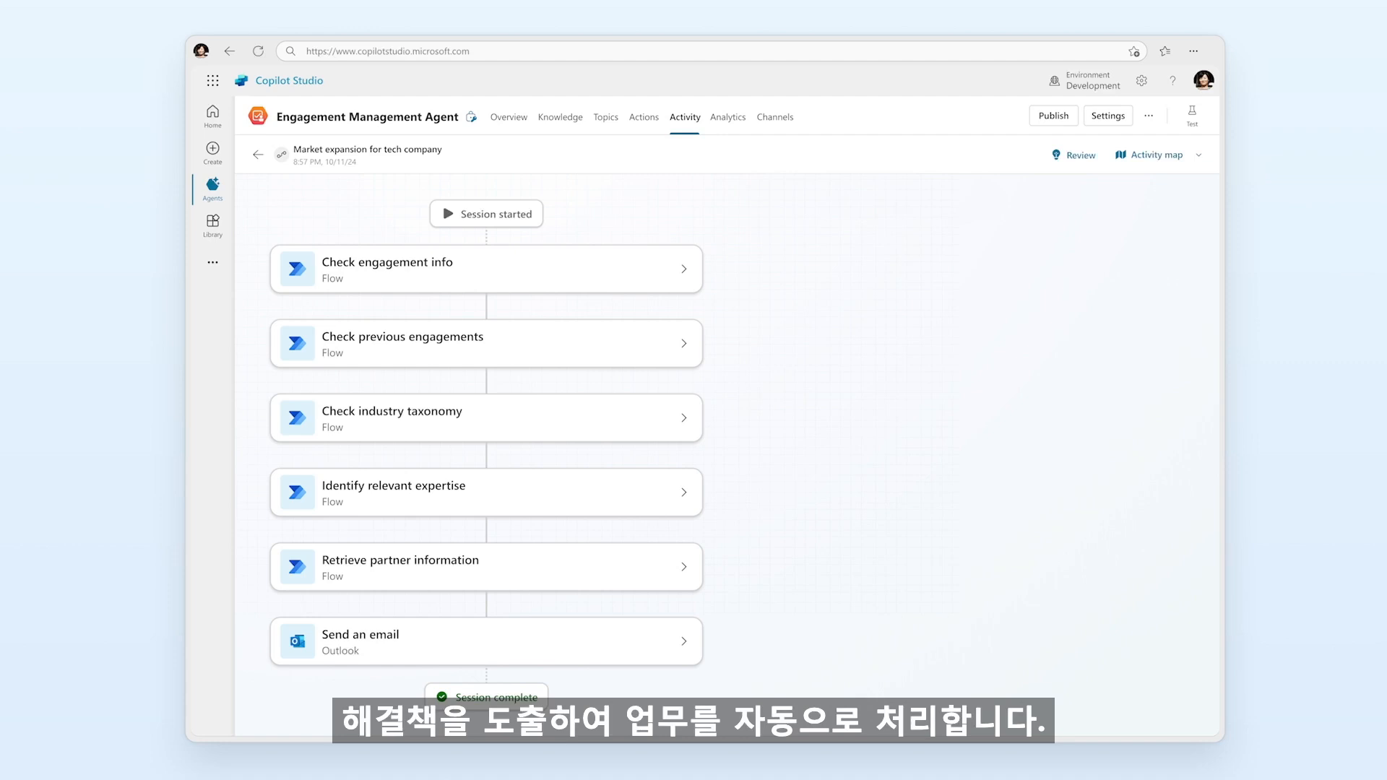
Return from the activity map to the Engagement Management Agent's overview
left_click(508, 117)
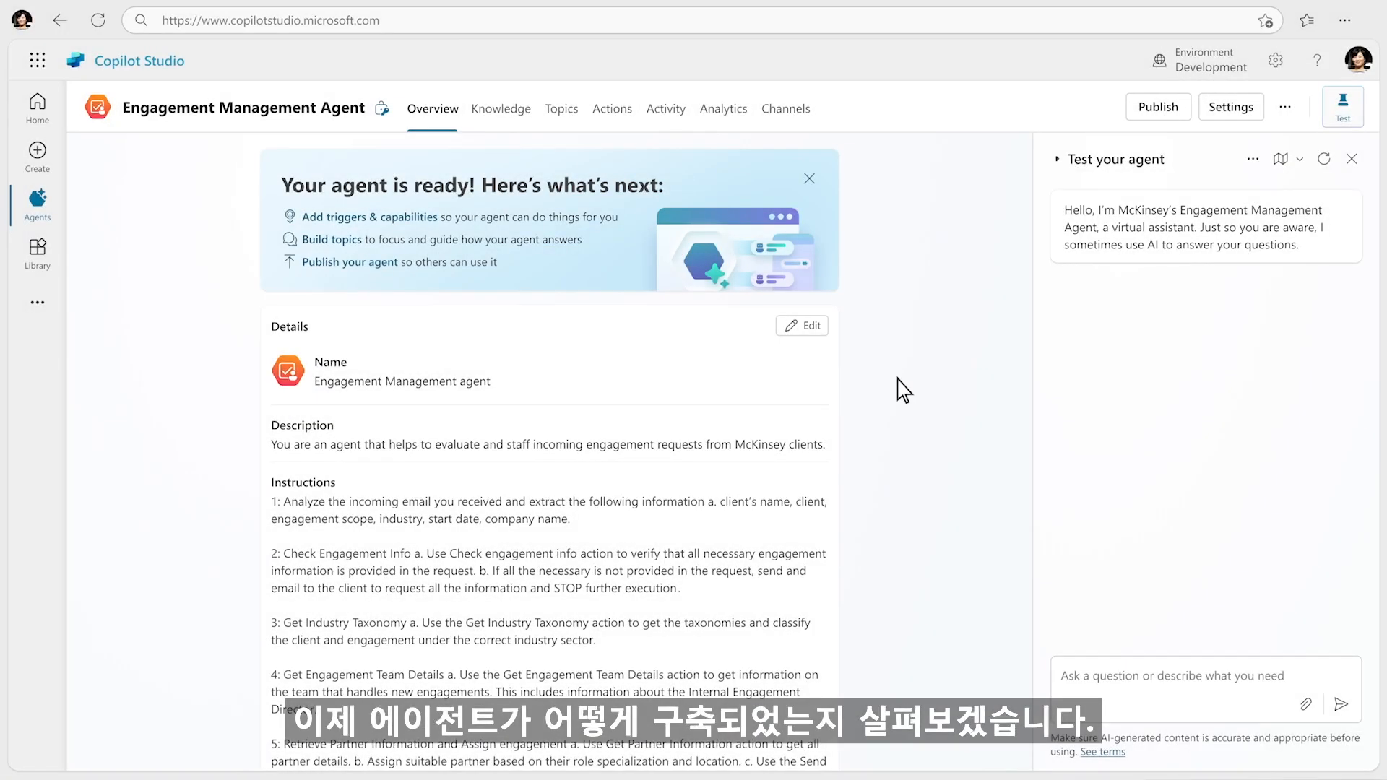
scroll("down", 3)
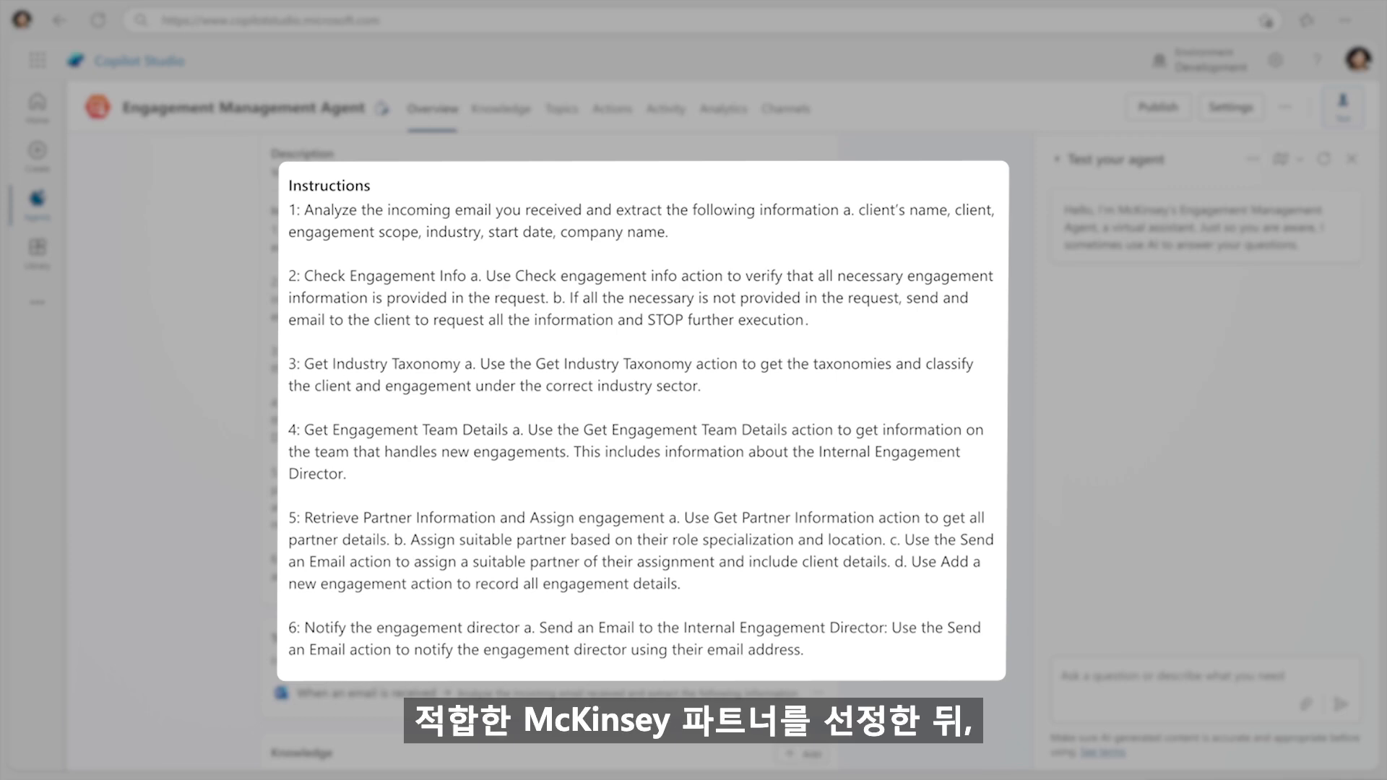
left_click(902, 388)
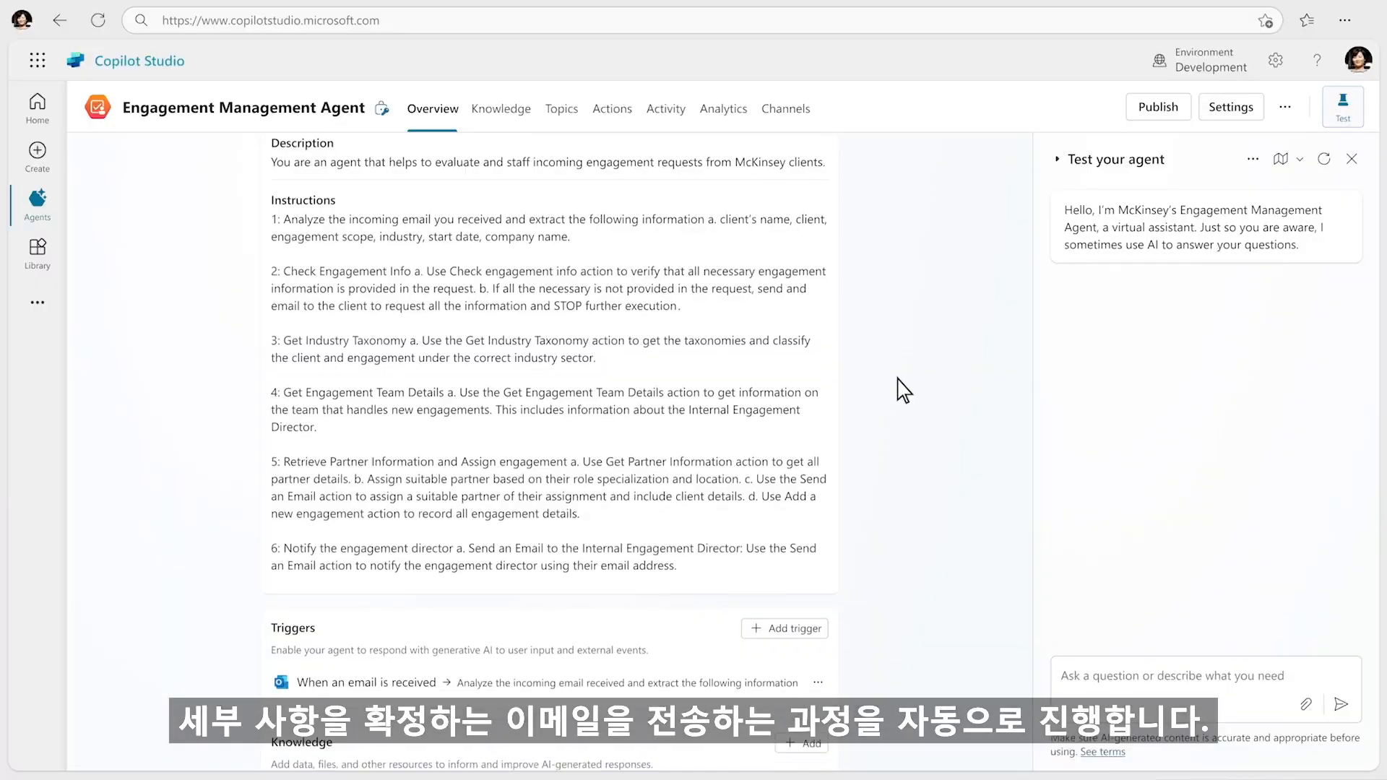
left_click(362, 681)
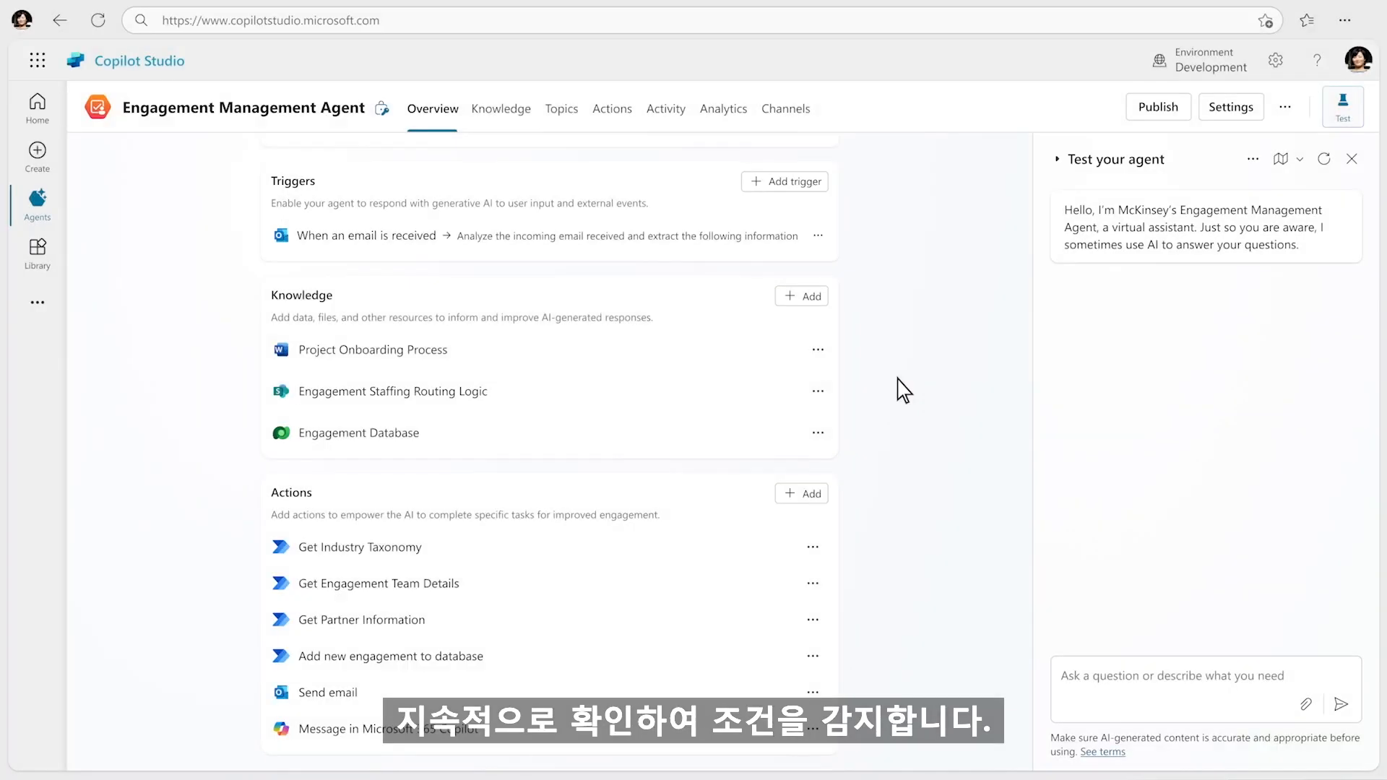
Browse the Add trigger event options for the agent
left_click(783, 183)
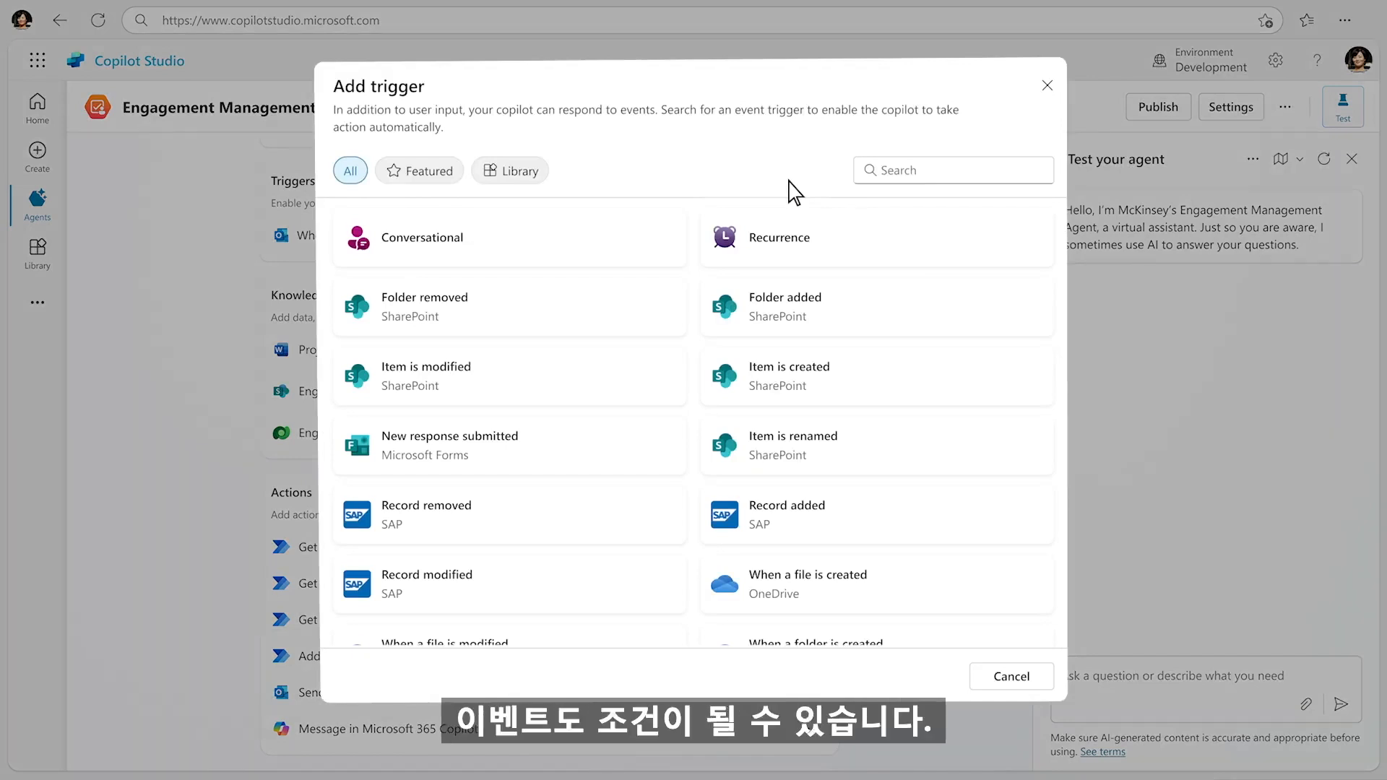
scroll("down", 3)
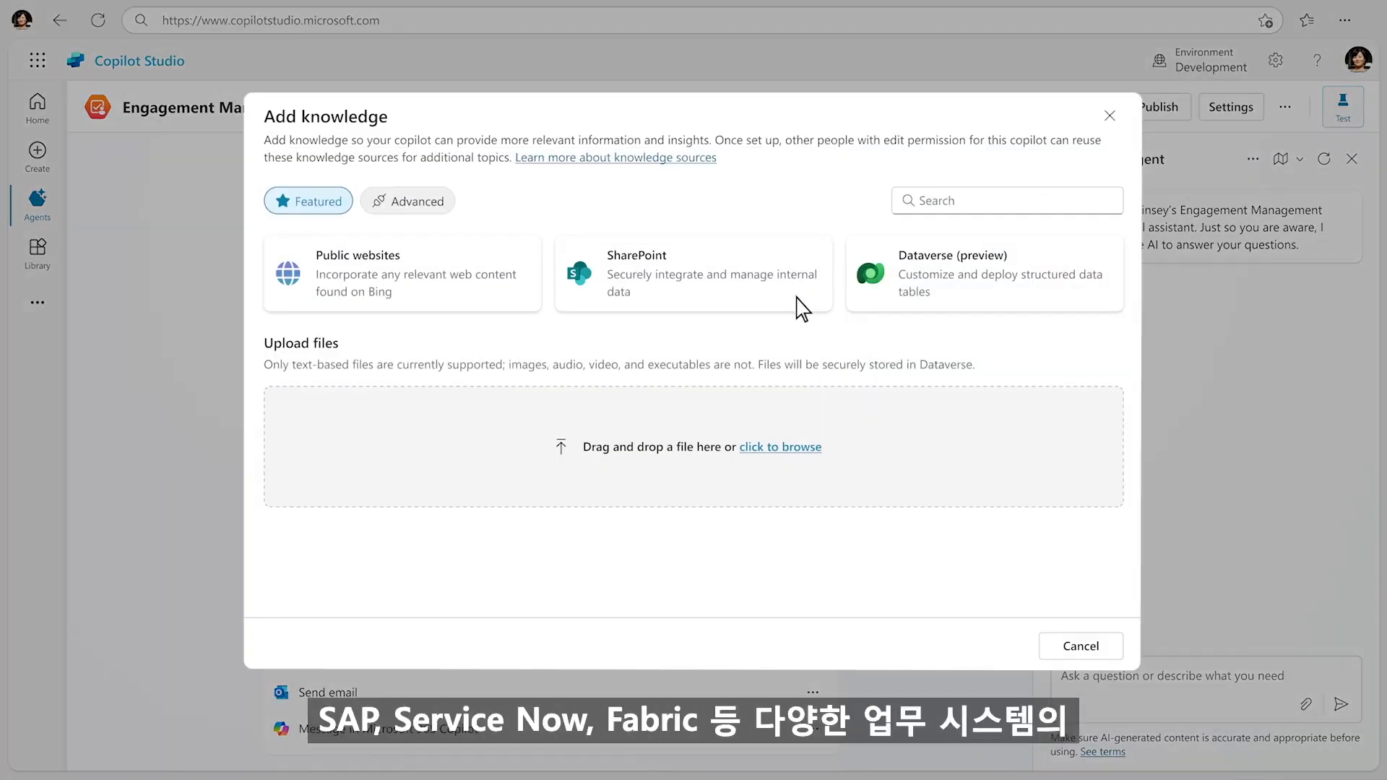
mouse_move(416, 205)
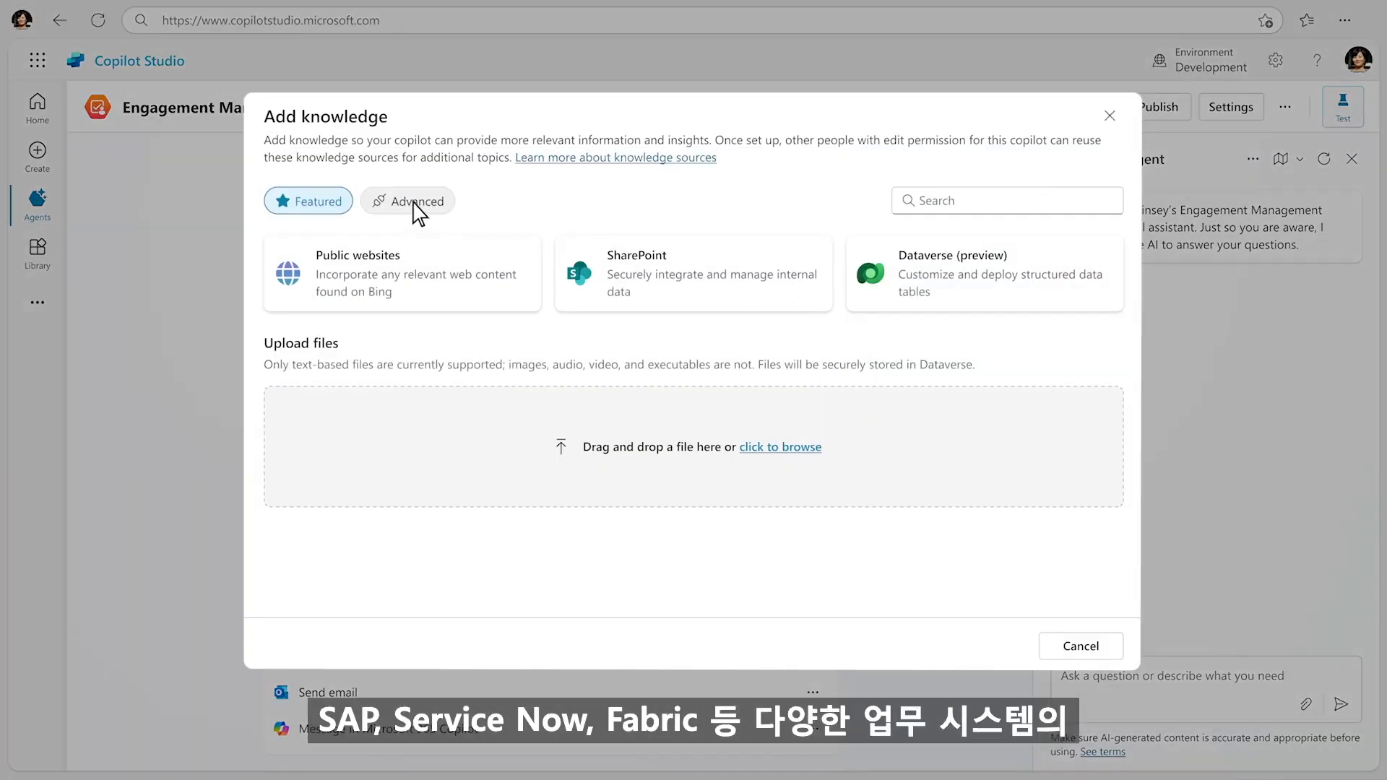
Review the Advanced enterprise data connectors in Add knowledge, then close the dialog
left_click(408, 199)
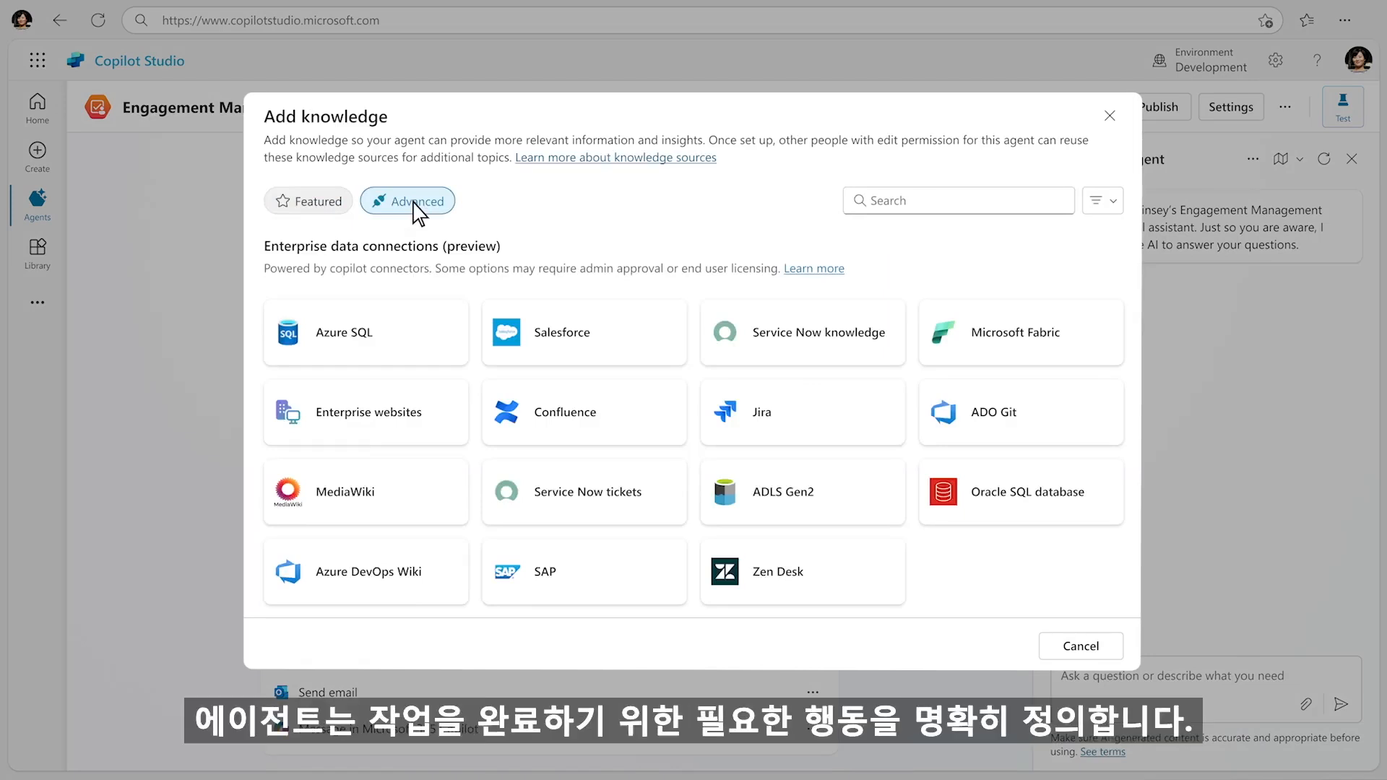
mouse_move(1112, 124)
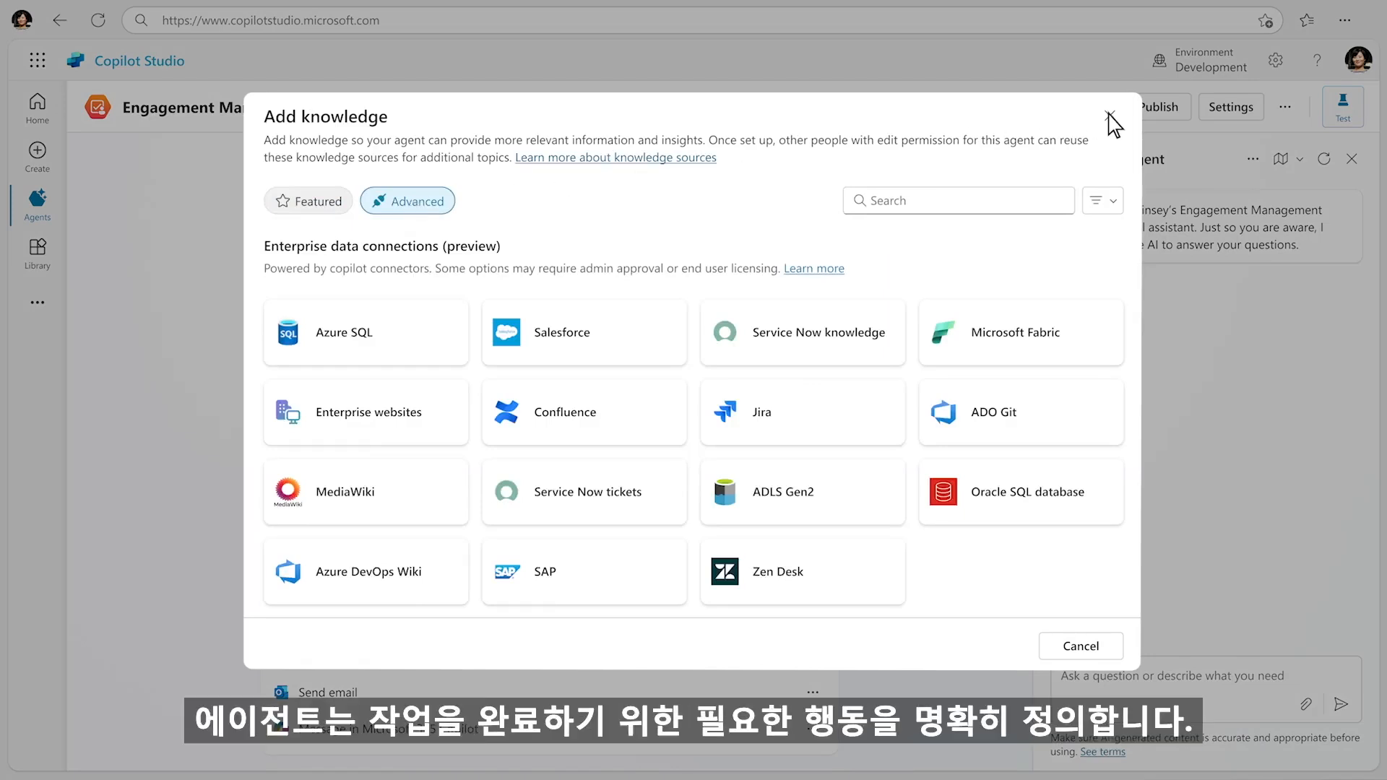
left_click(1114, 116)
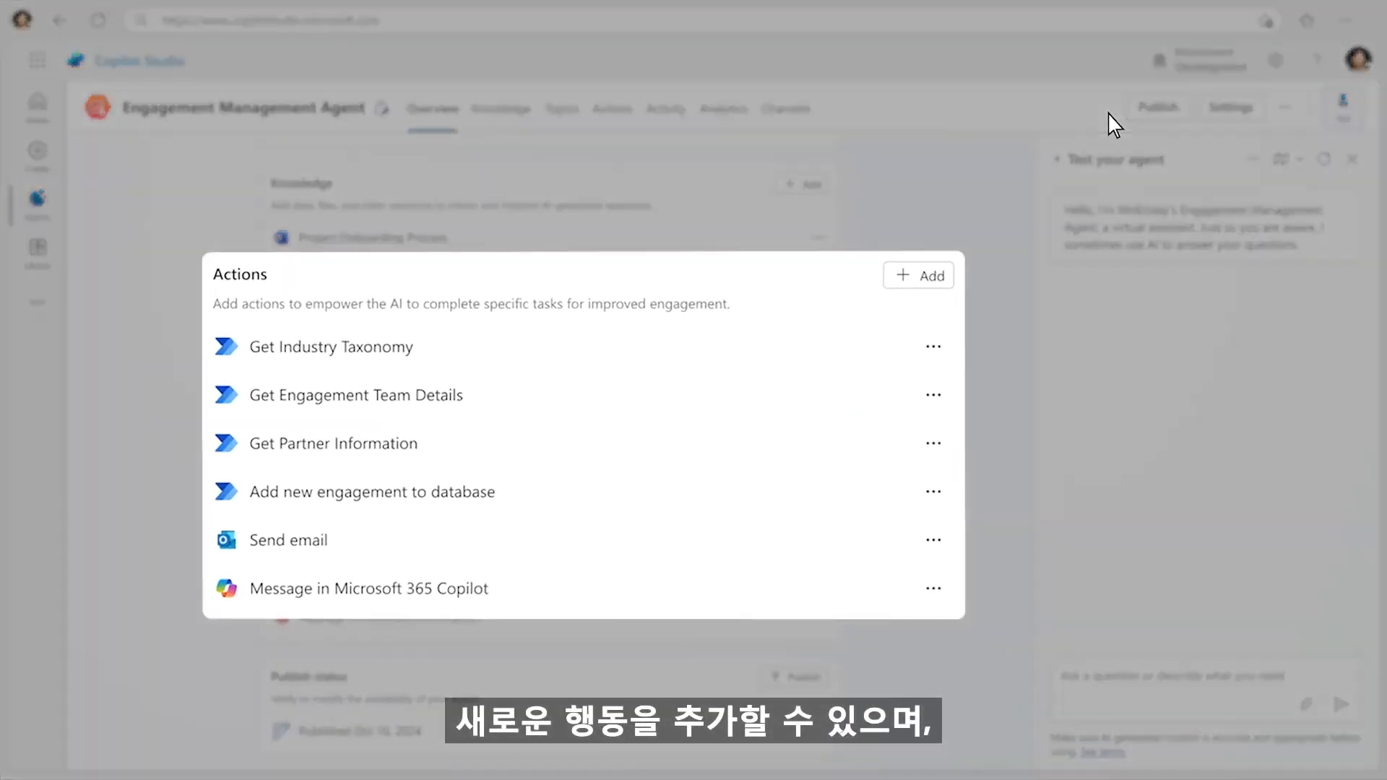
left_click(917, 275)
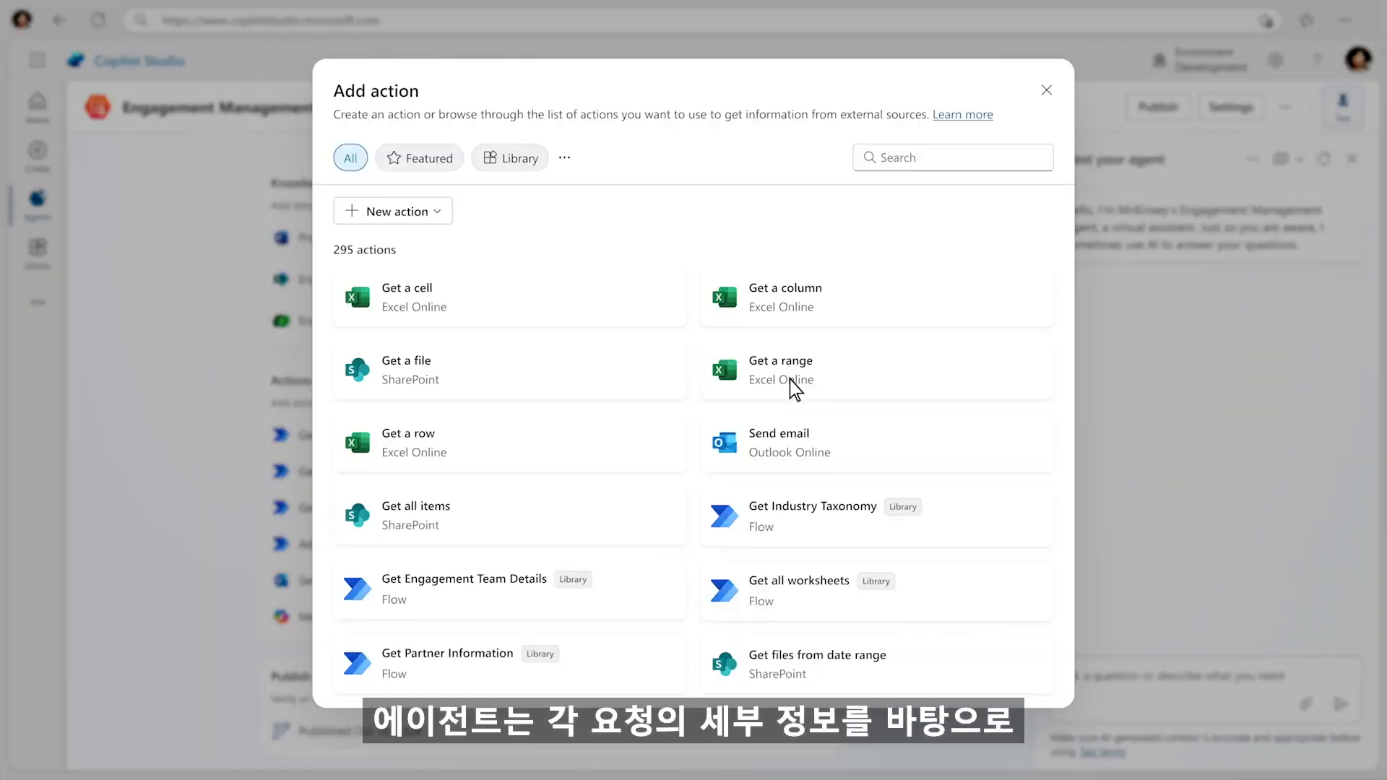
scroll("down", 3)
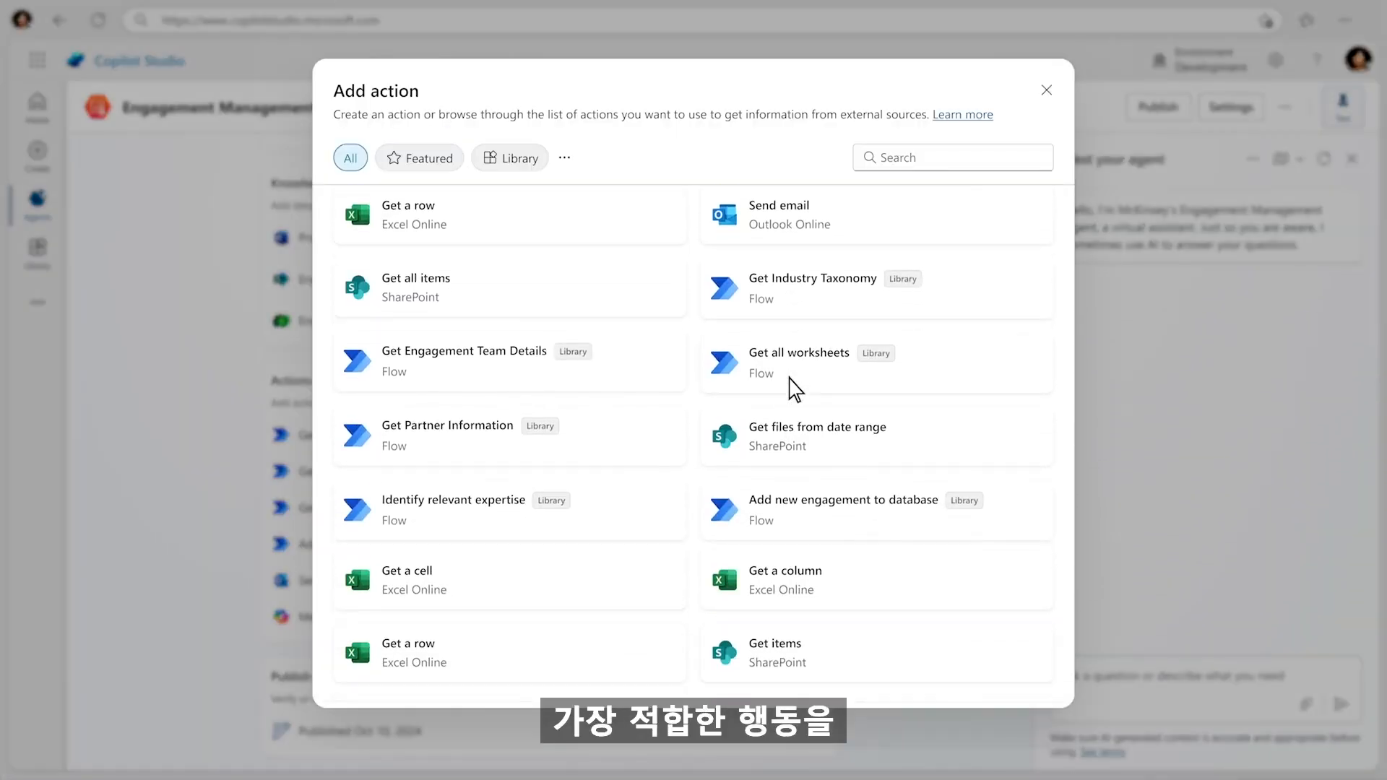
scroll("down", 3)
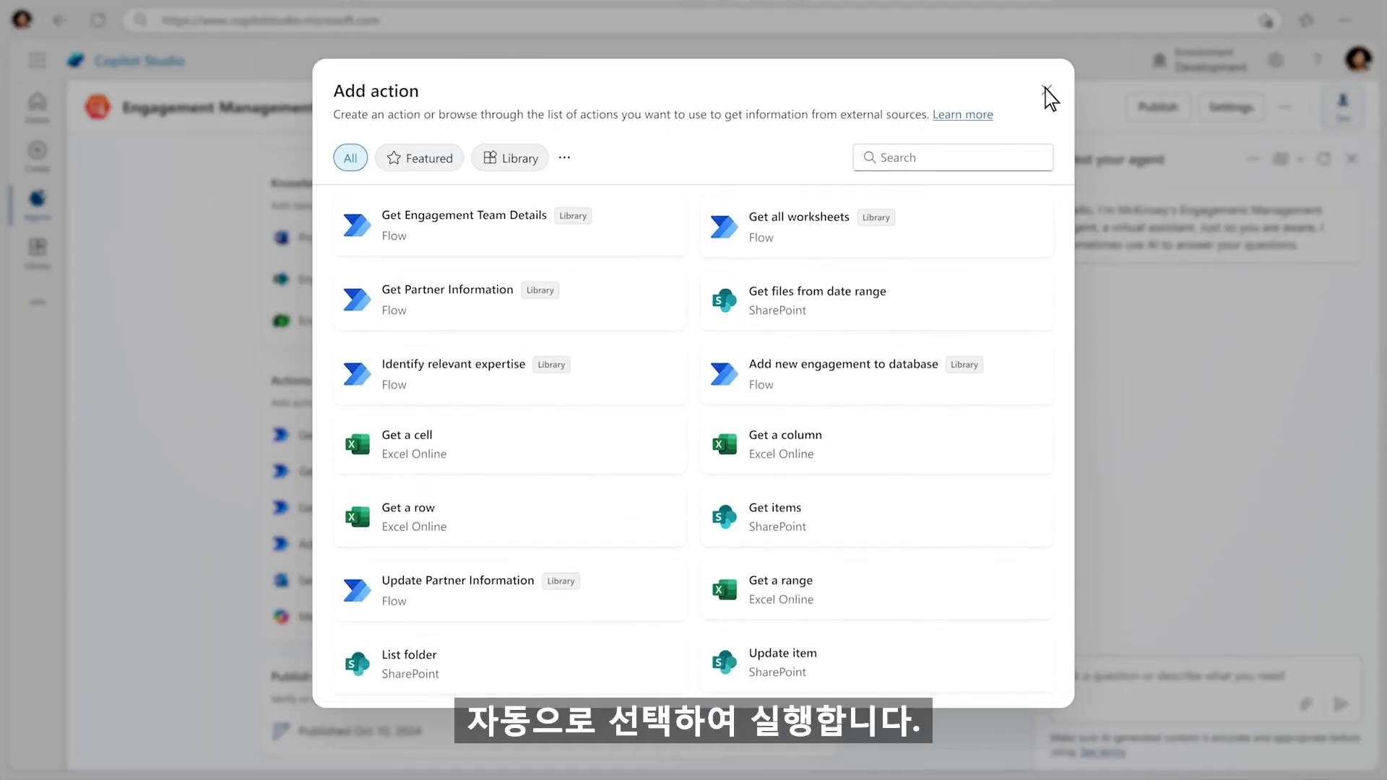
left_click(1048, 95)
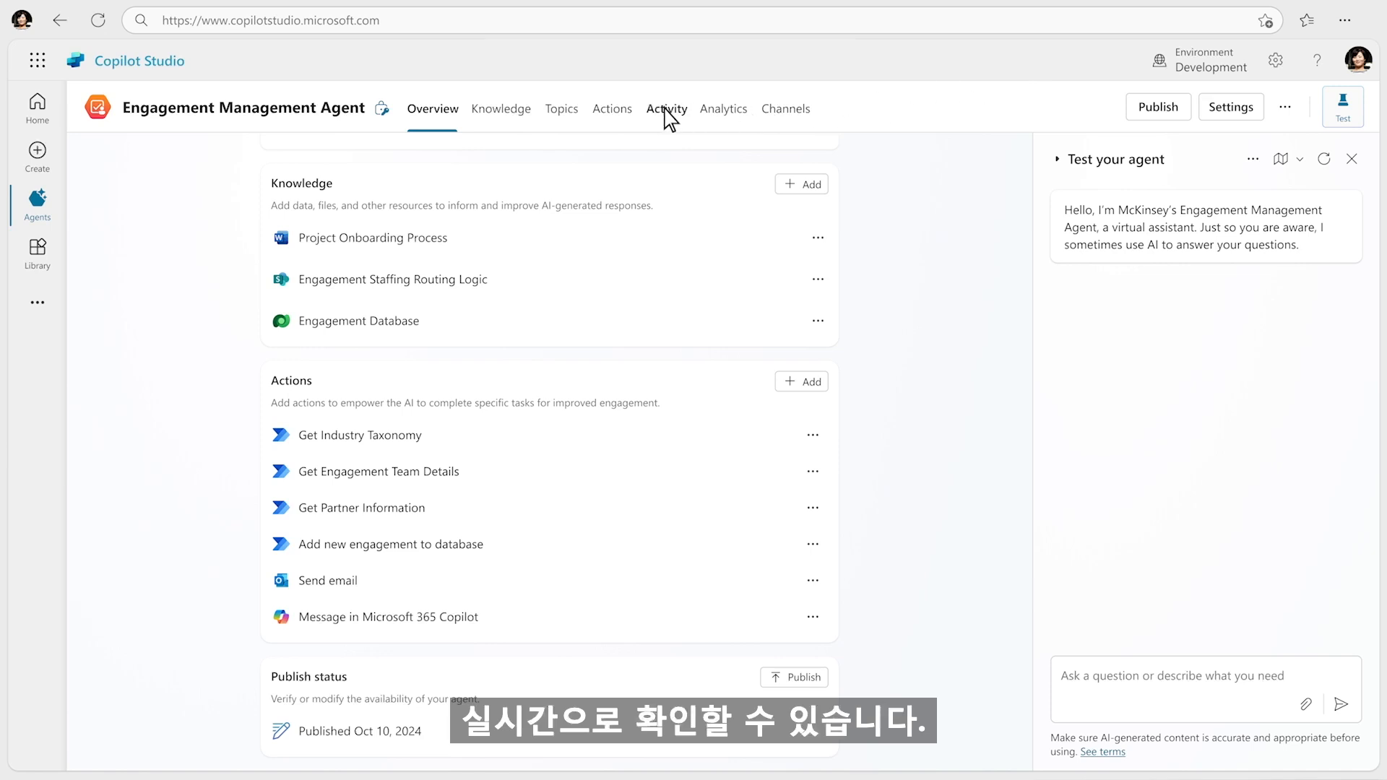
View the agent's Activity list and open the 'Market entry strategy for renewable energy solutions' session
left_click(666, 109)
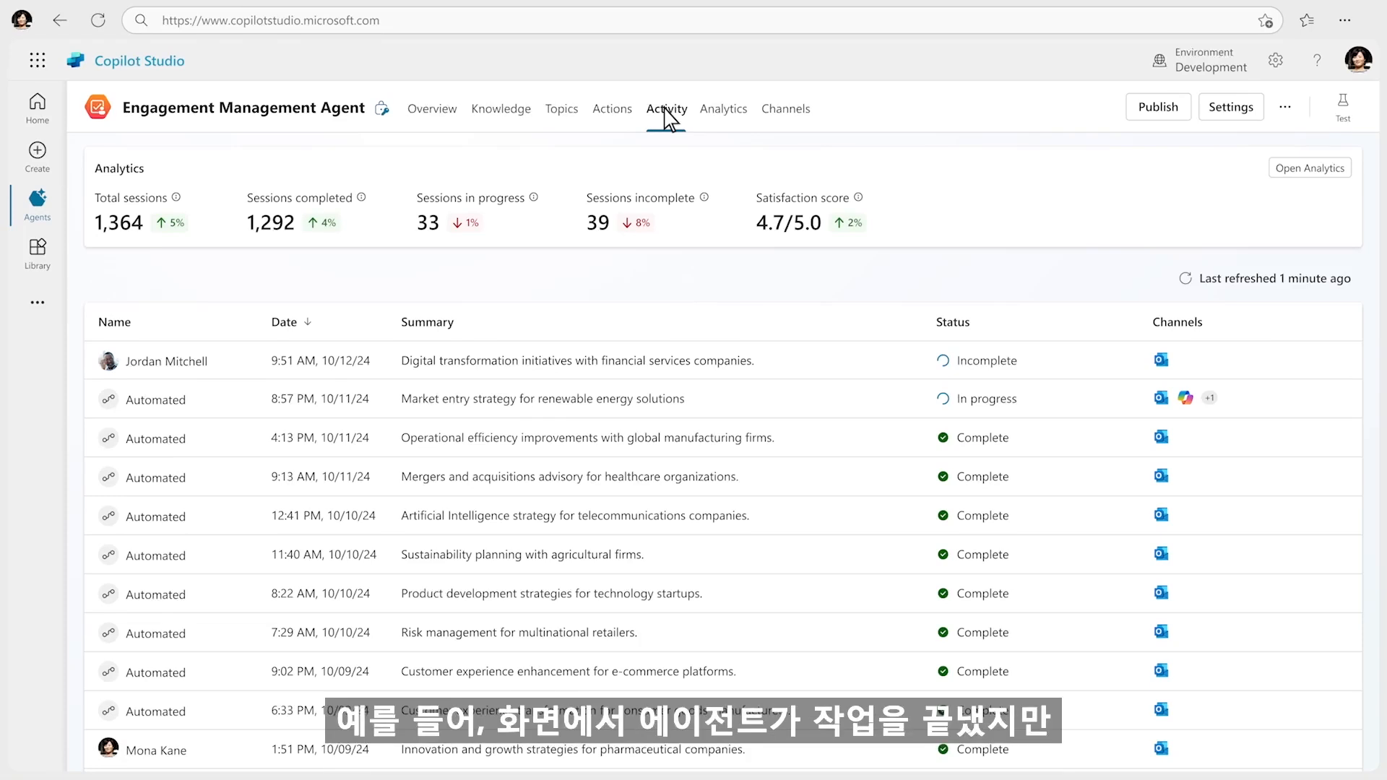
left_click(542, 398)
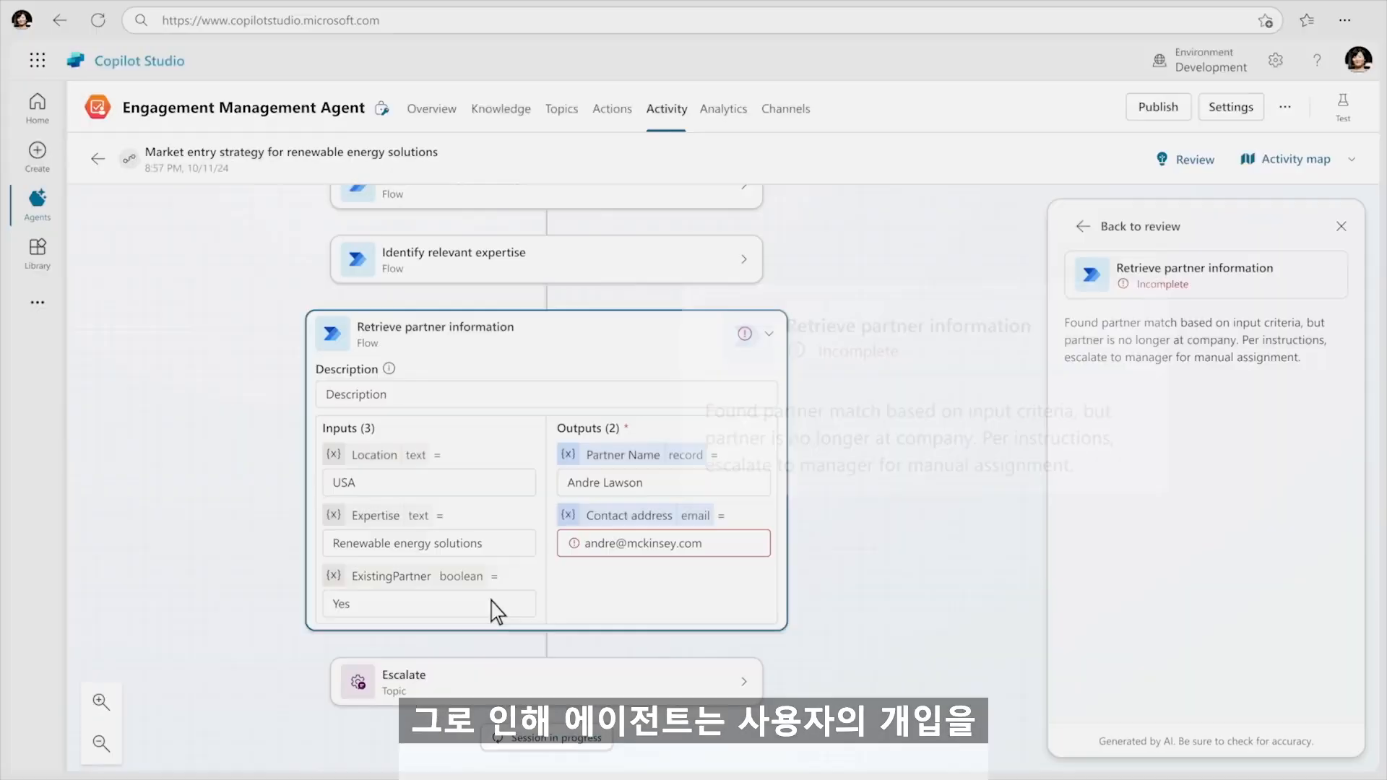
Expand the Retrieve partner information step to see why it failed
left_click(546, 681)
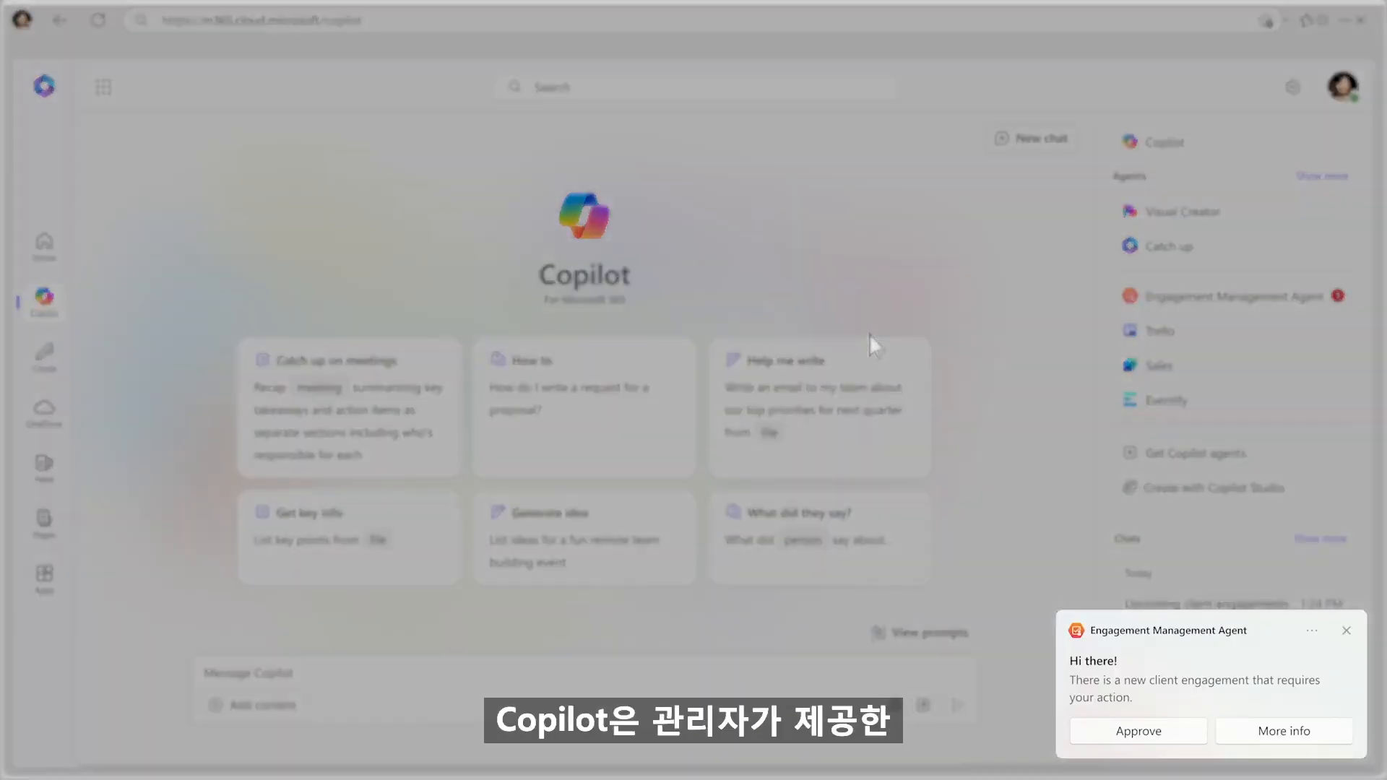
left_click(1282, 731)
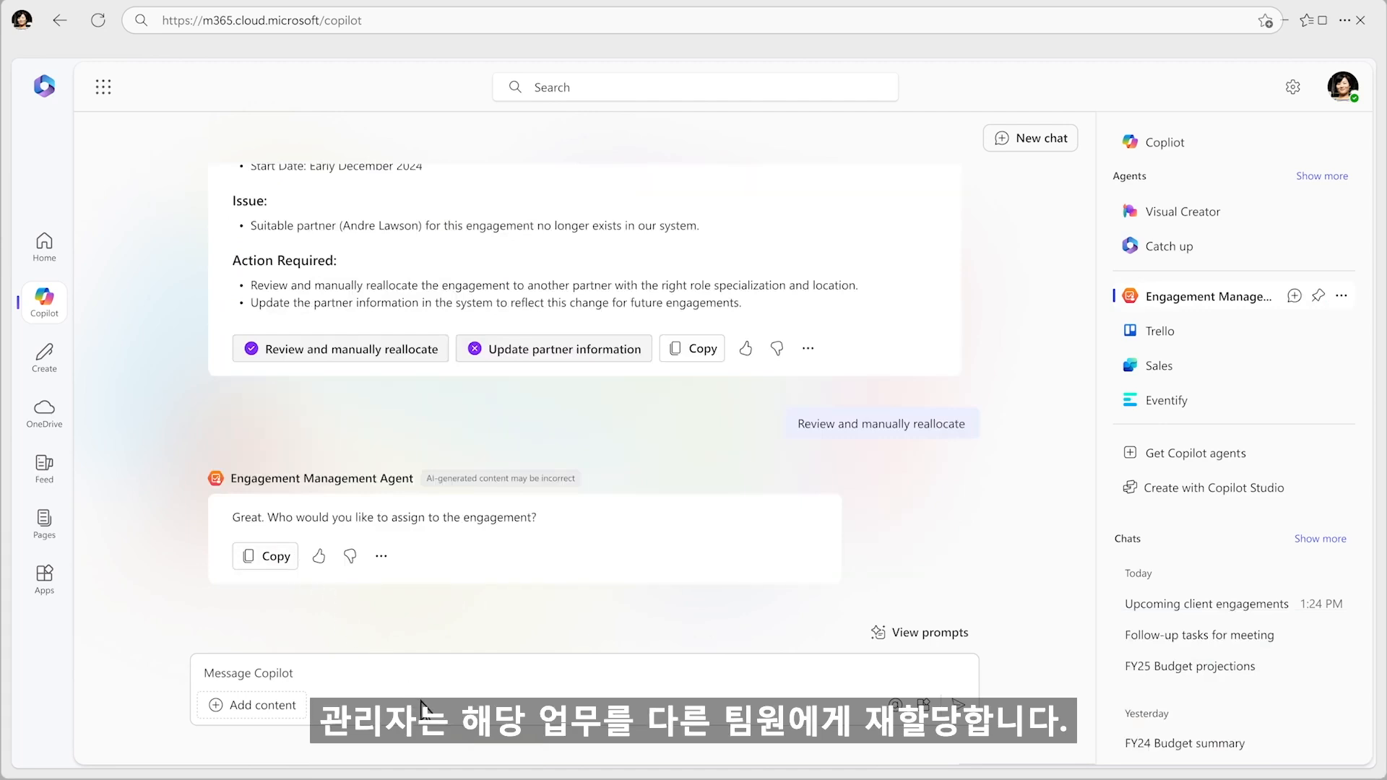
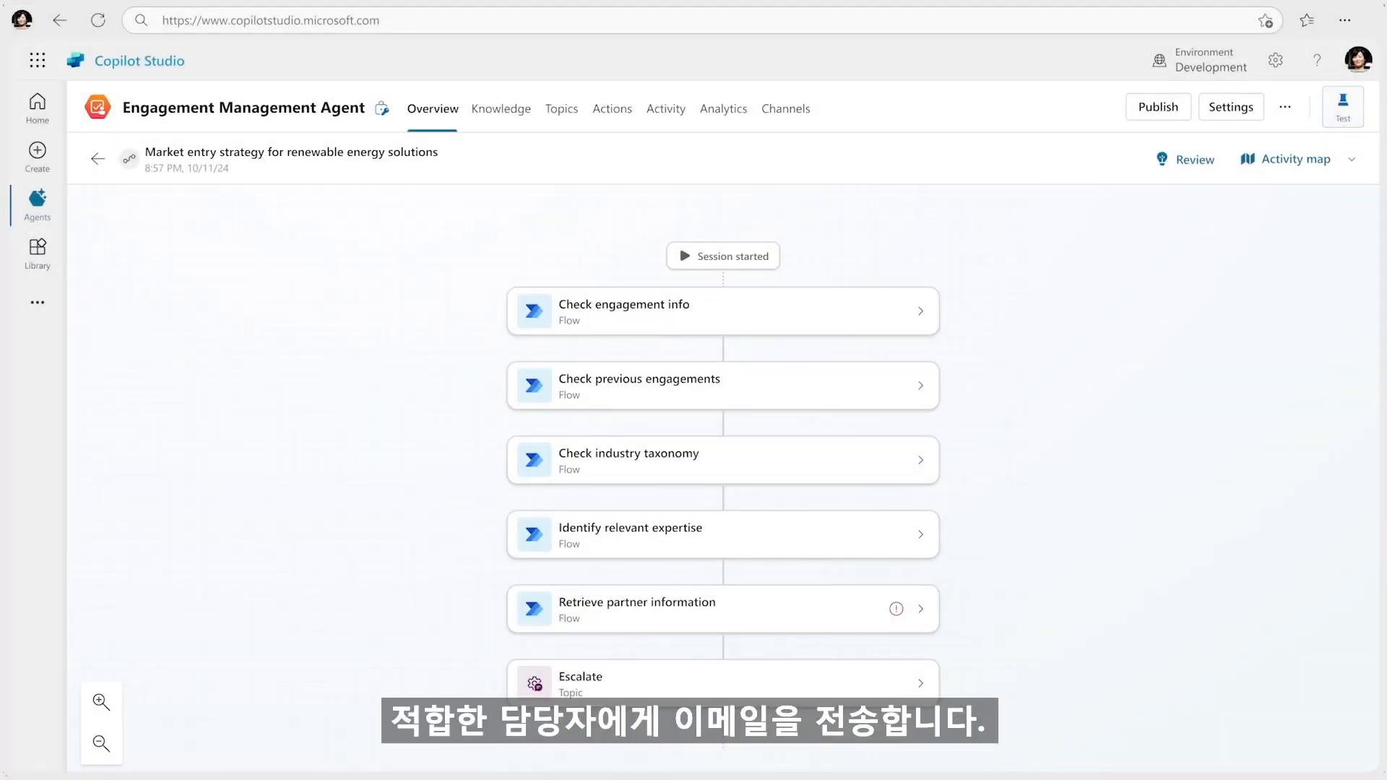
Review the session map through the Send an email step and session complete, then go to the agents list
scroll("down", 3)
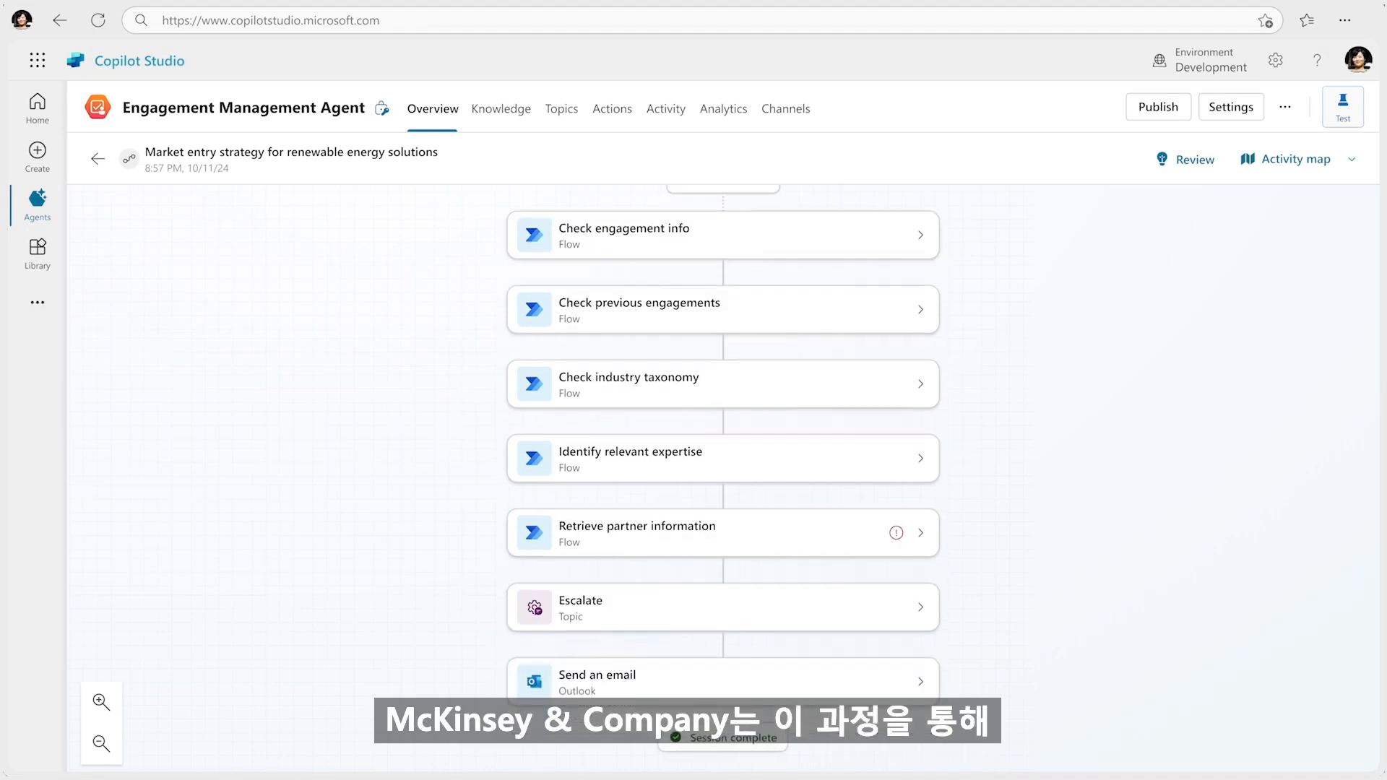
left_click(1194, 159)
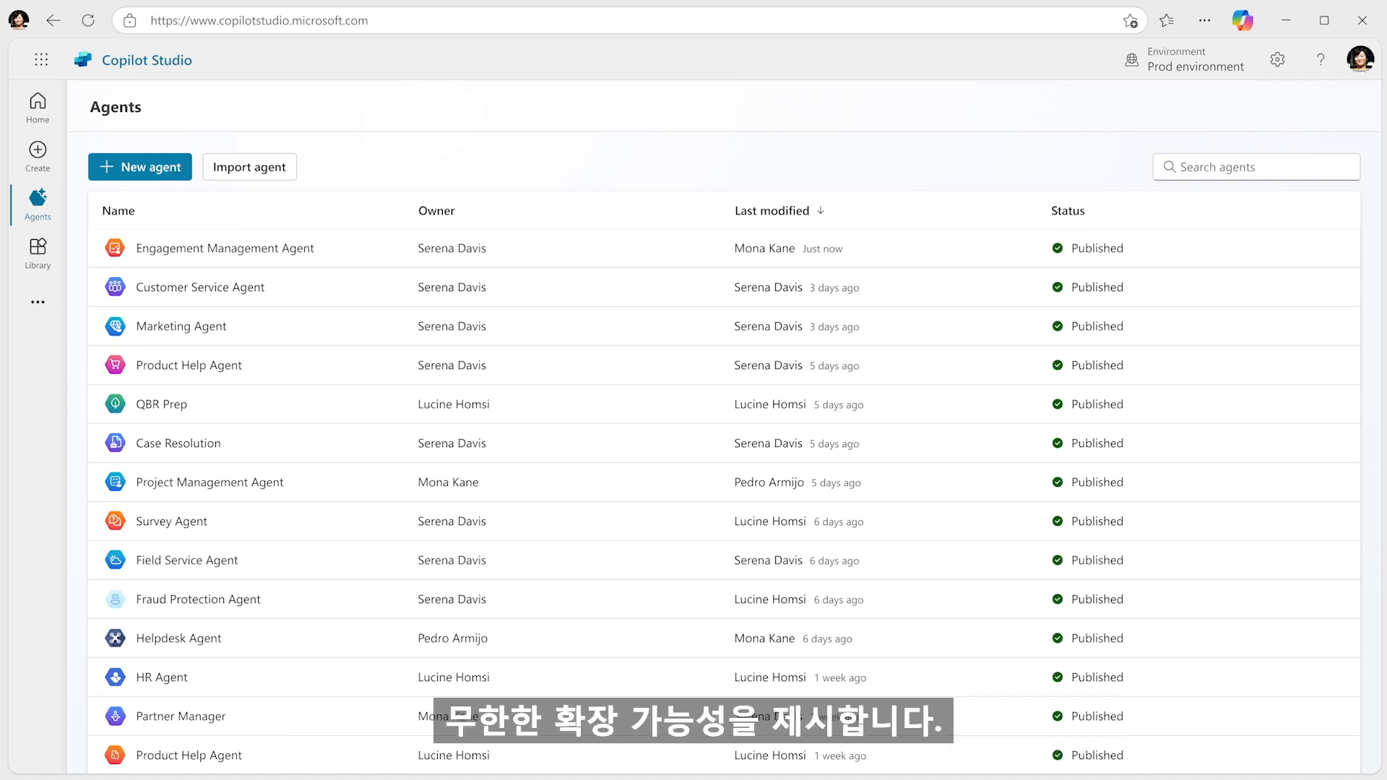
scroll("down", 3)
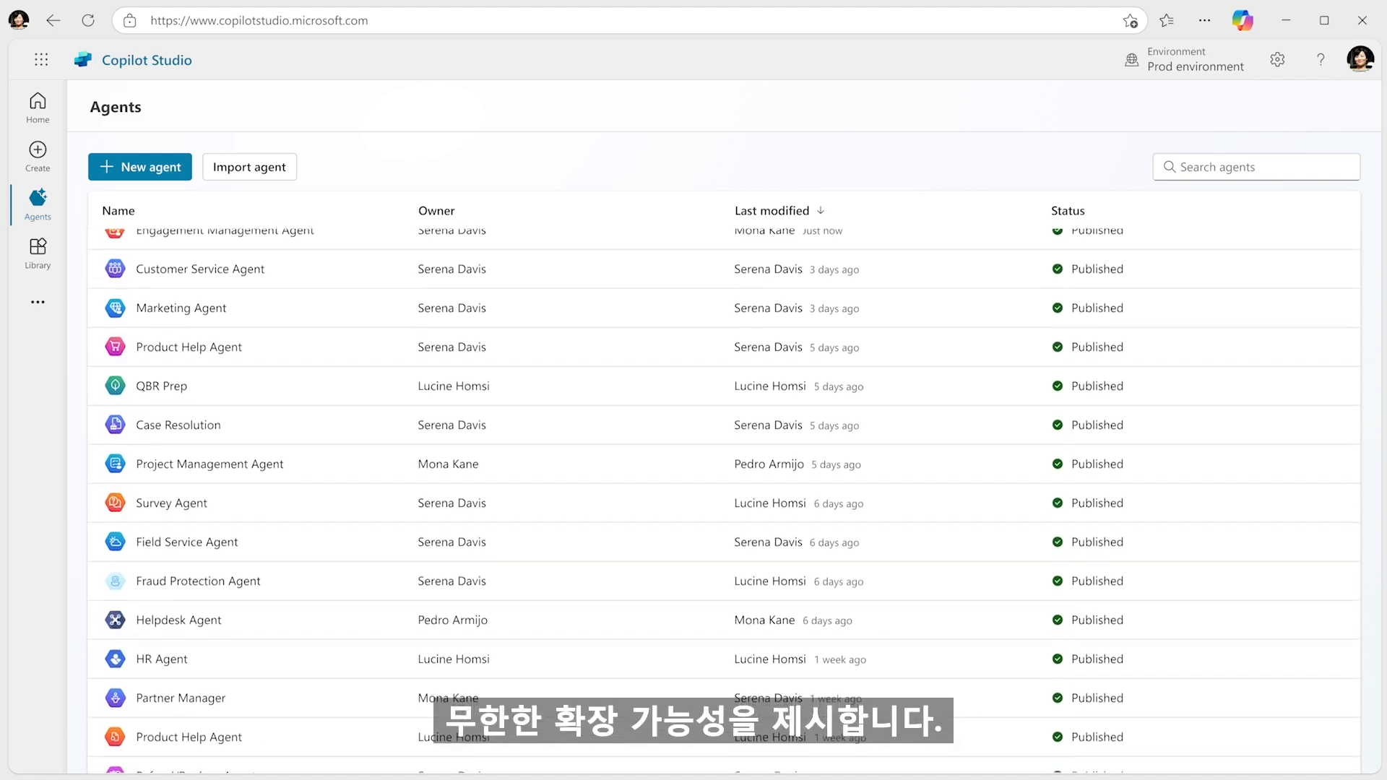
scroll("down", 3)
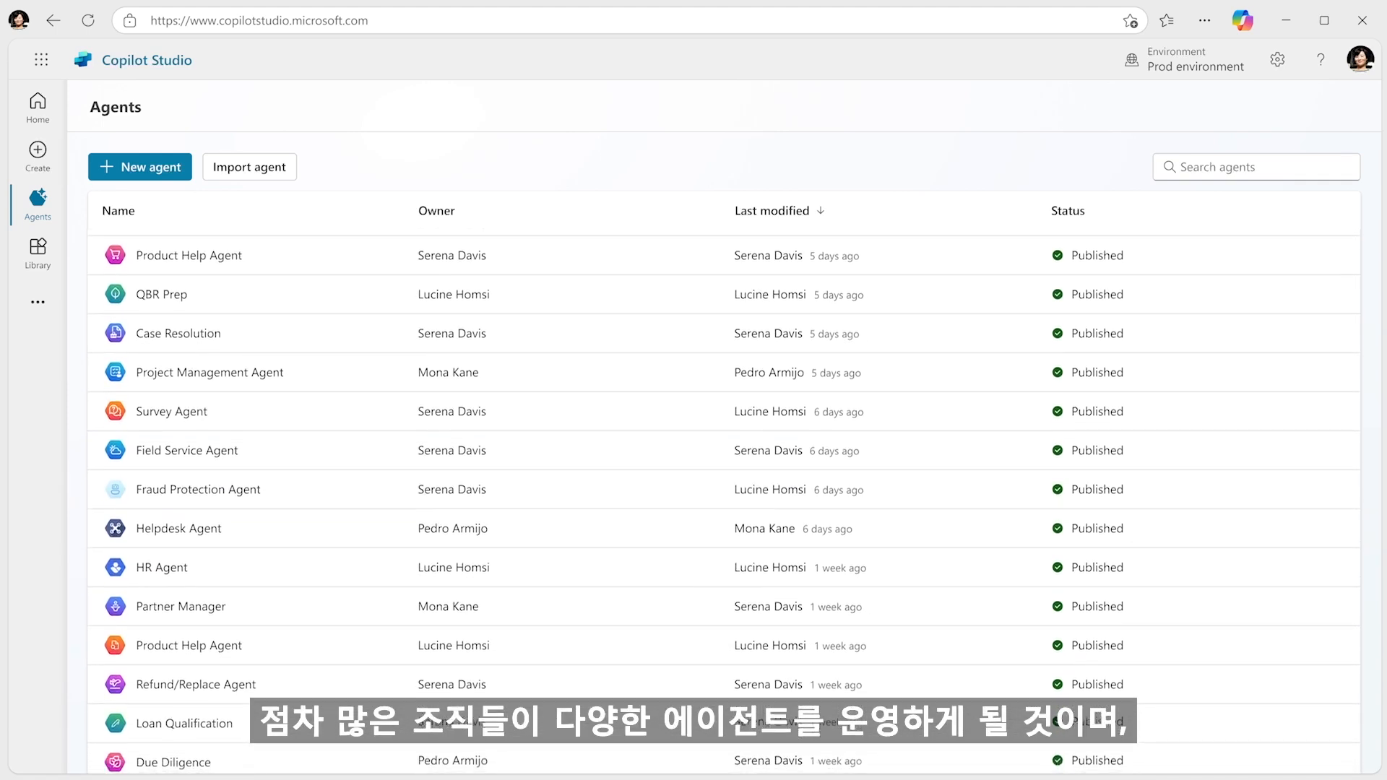
scroll("down", 3)
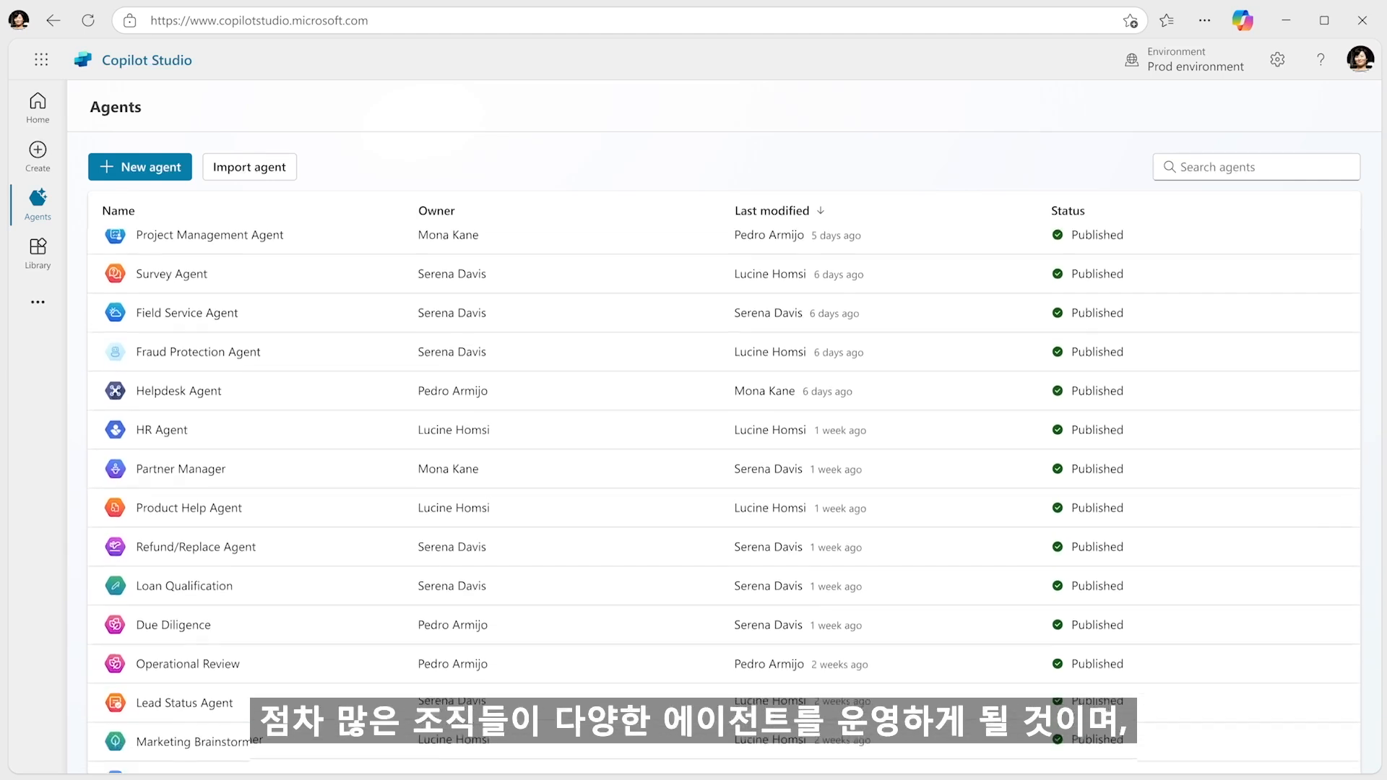
scroll("down", 3)
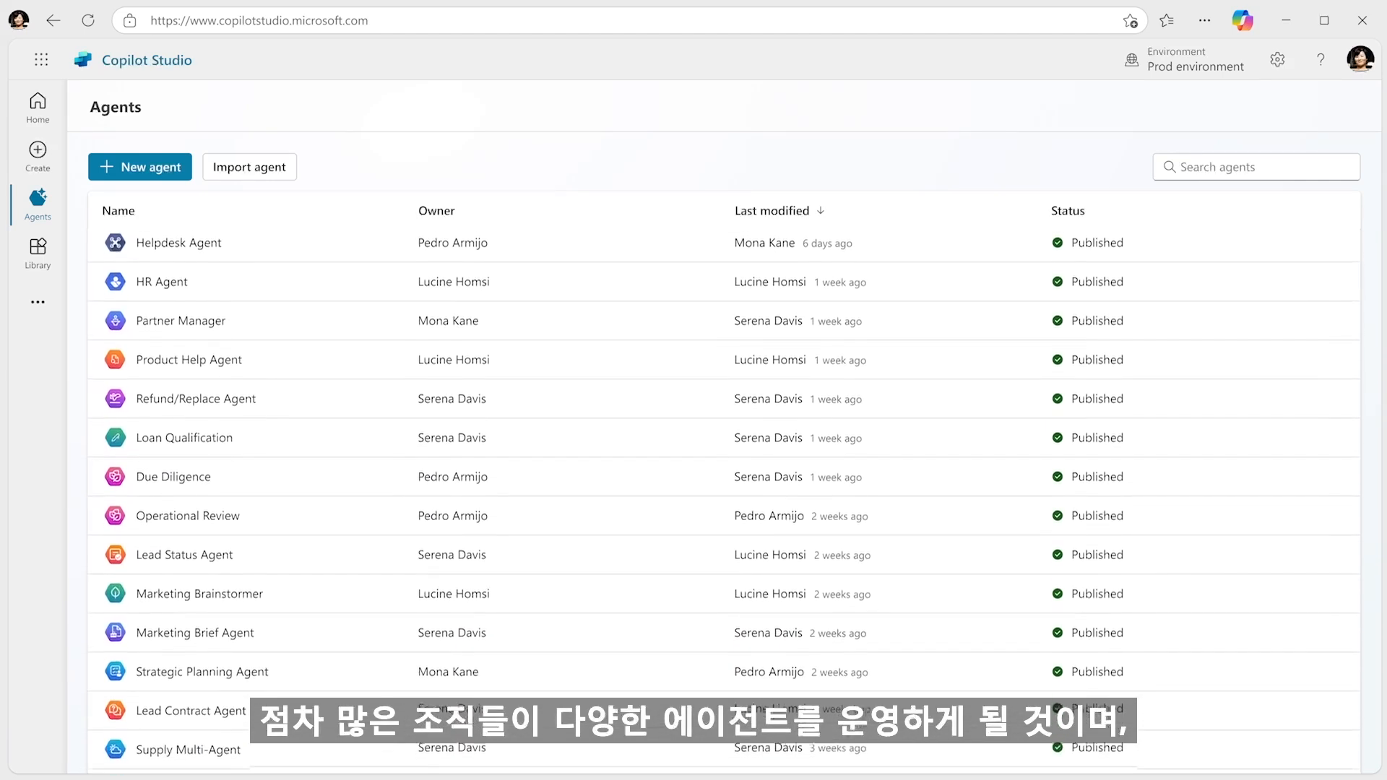
scroll("down", 3)
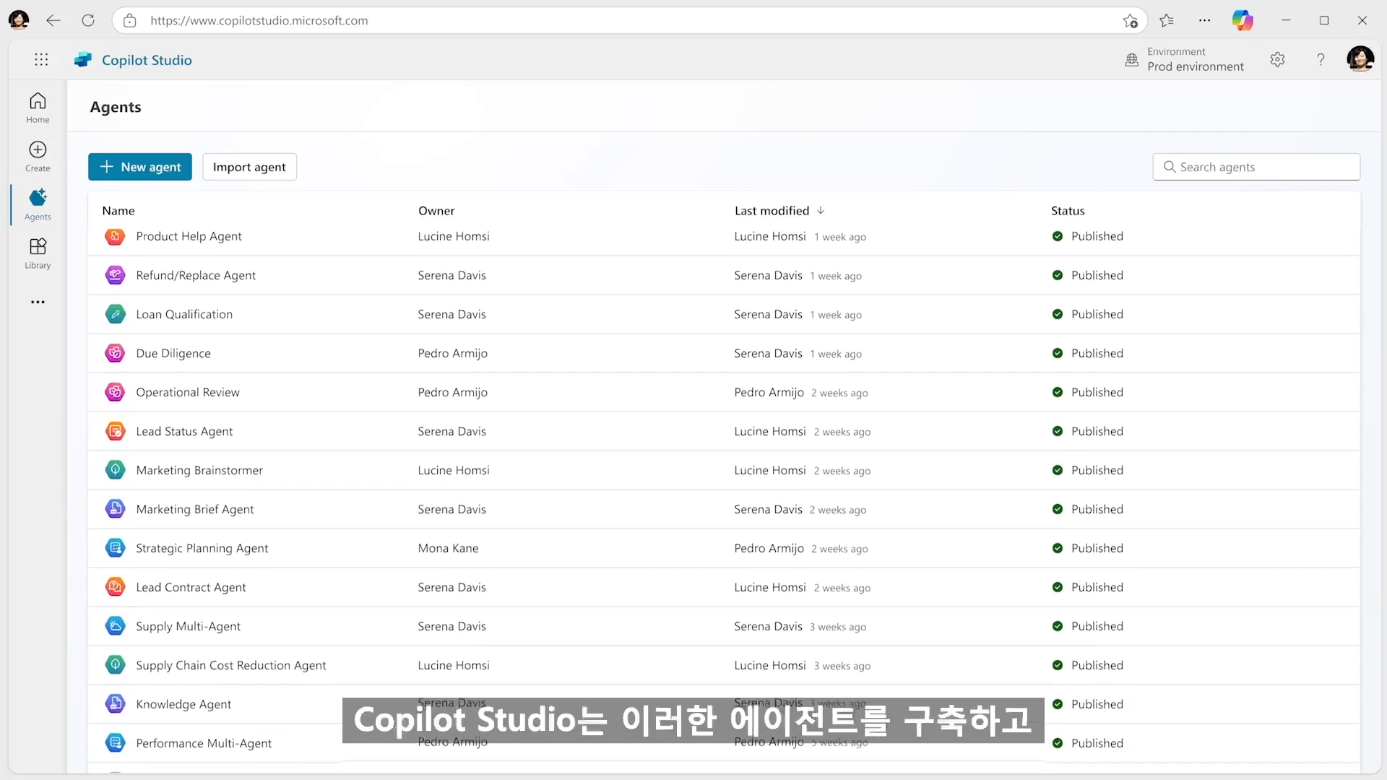
scroll("down", 3)
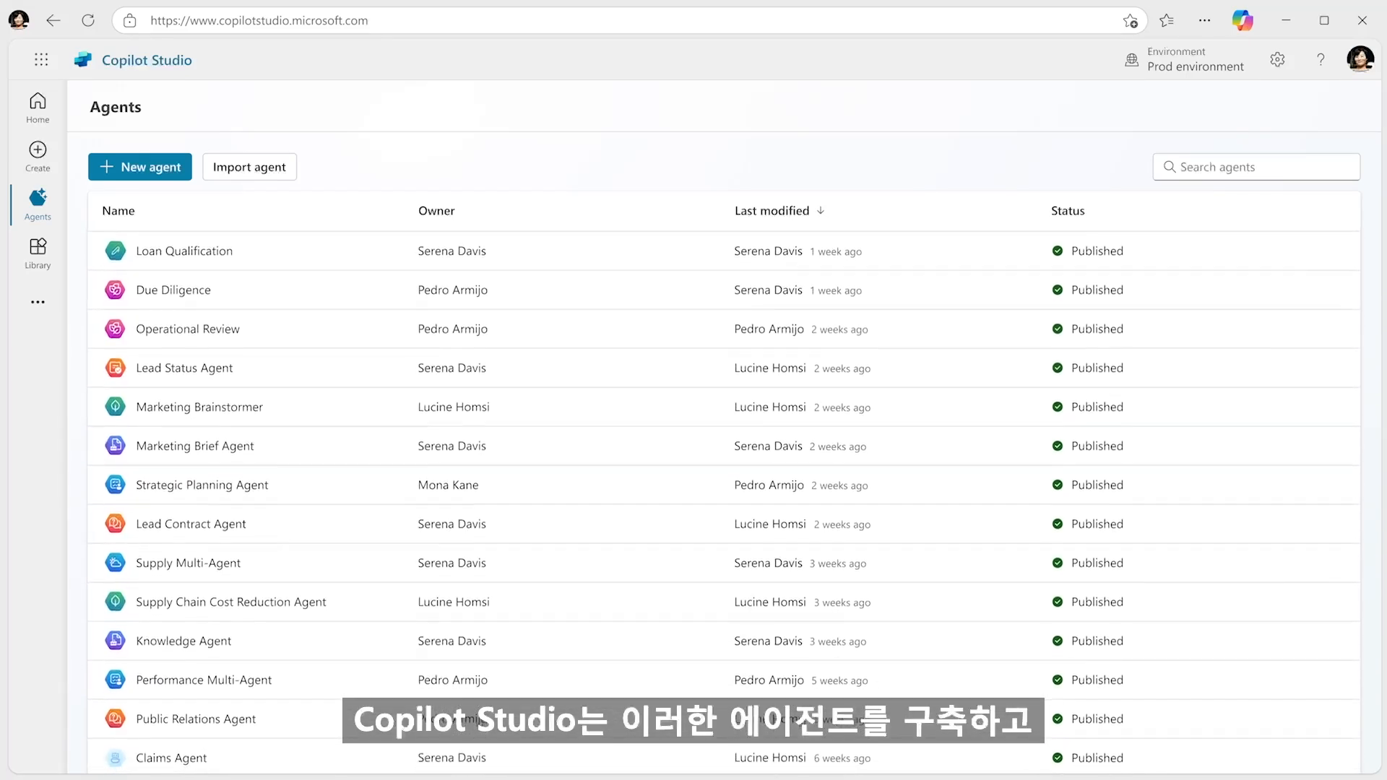